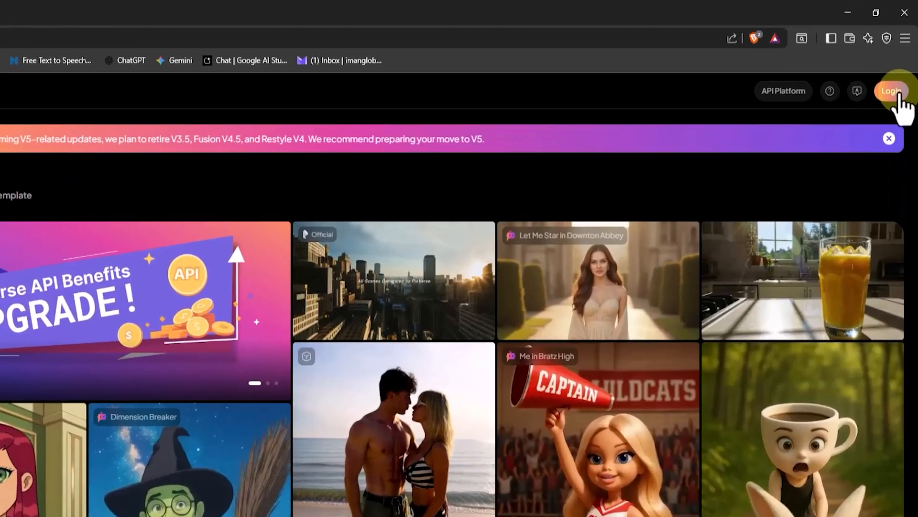
# Sign in to PixVerse with a Google account from the welcome page
pyautogui.click(894, 91)
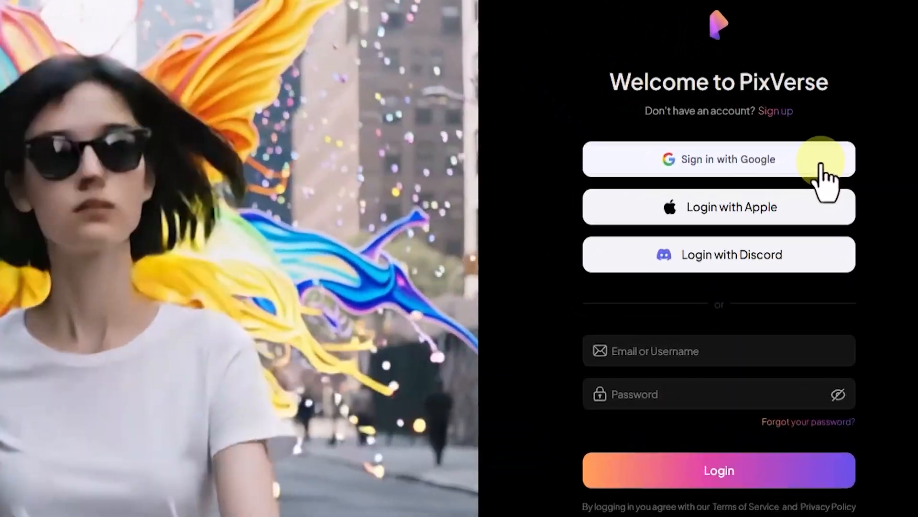
pyautogui.click(728, 159)
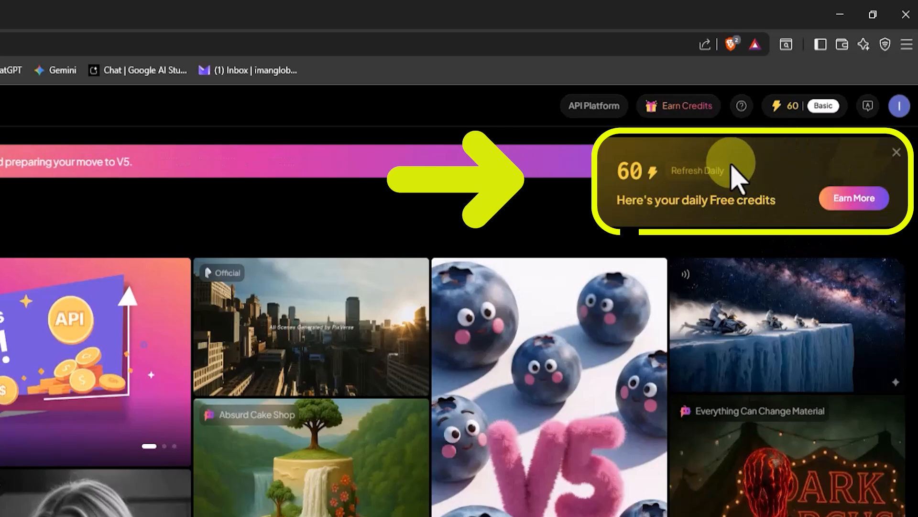
# Open and close the avatar menu so the home workspace is fully in view
pyautogui.click(898, 105)
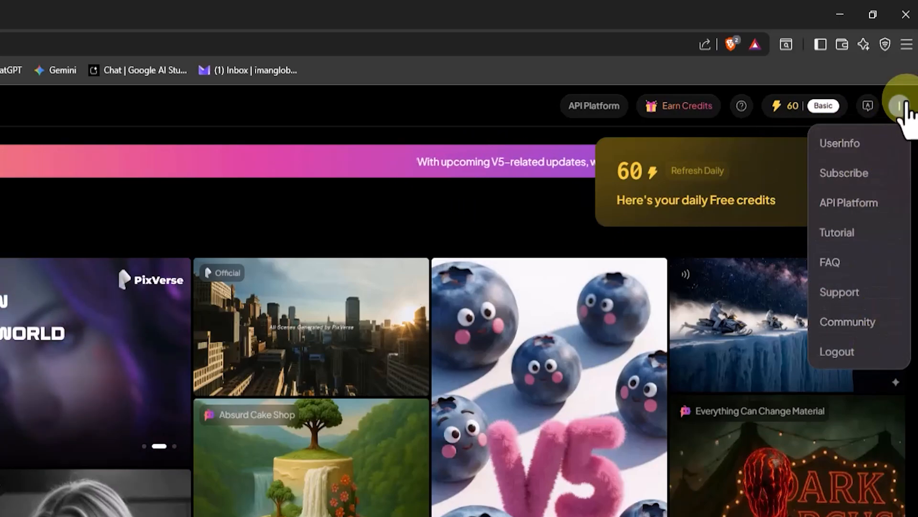
pyautogui.click(900, 105)
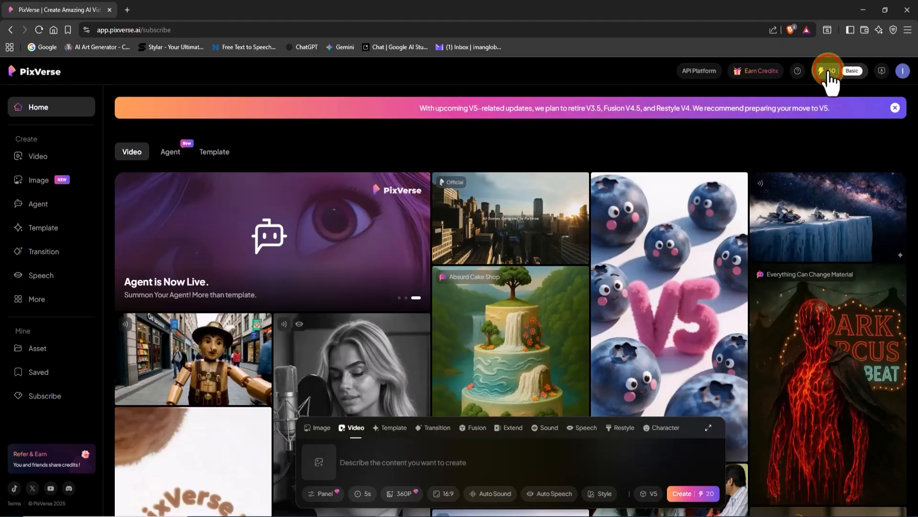
# Review the Subscription Plans page showing the Basic plan's 60 credits and paid tiers
pyautogui.click(827, 70)
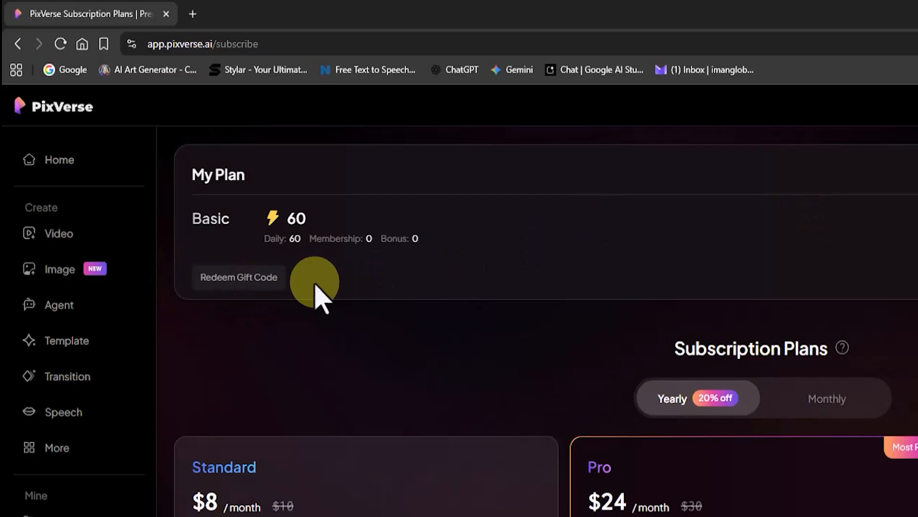
pyautogui.scroll(-3)
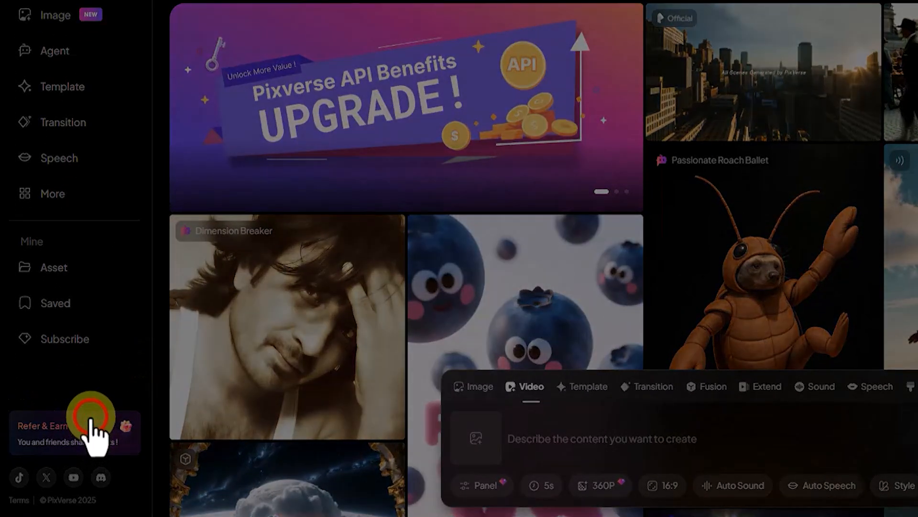
# Go to the Video create page with V5, 5s, 360P and 16:9 defaults
pyautogui.click(91, 421)
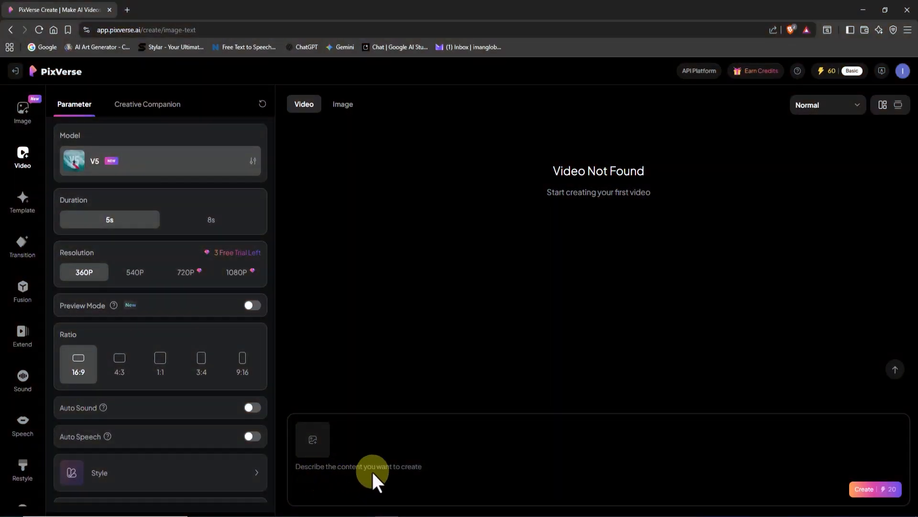
# Paste the green Lamborghini rainy mountain road prompt and keep V5 from the model list
pyautogui.rightClick(373, 479)
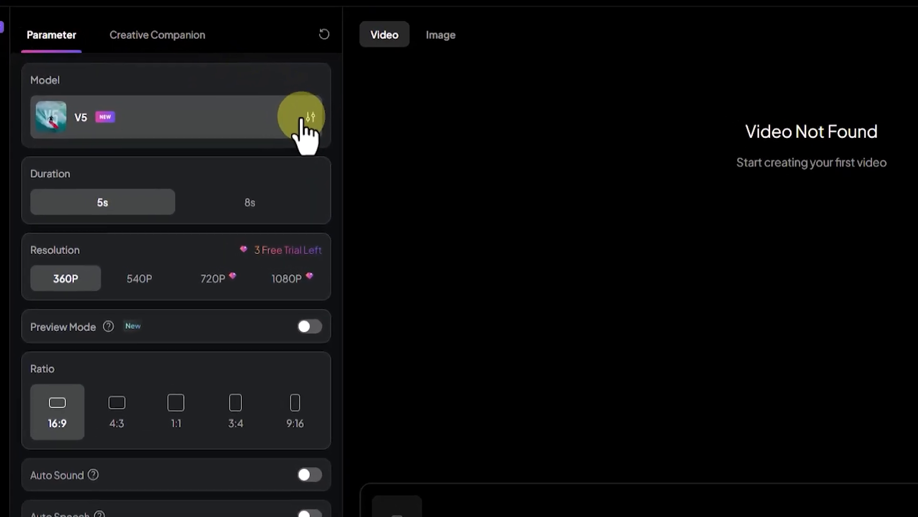
pyautogui.click(308, 117)
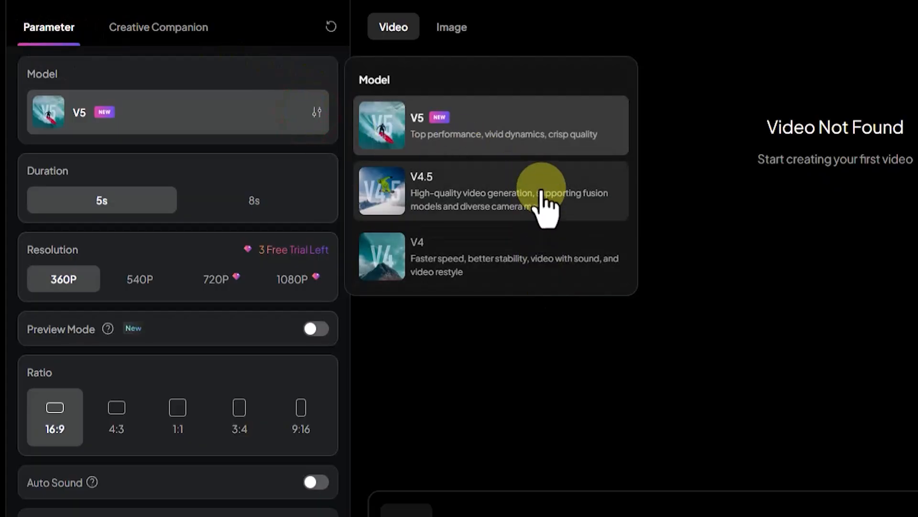
pyautogui.moveTo(579, 222)
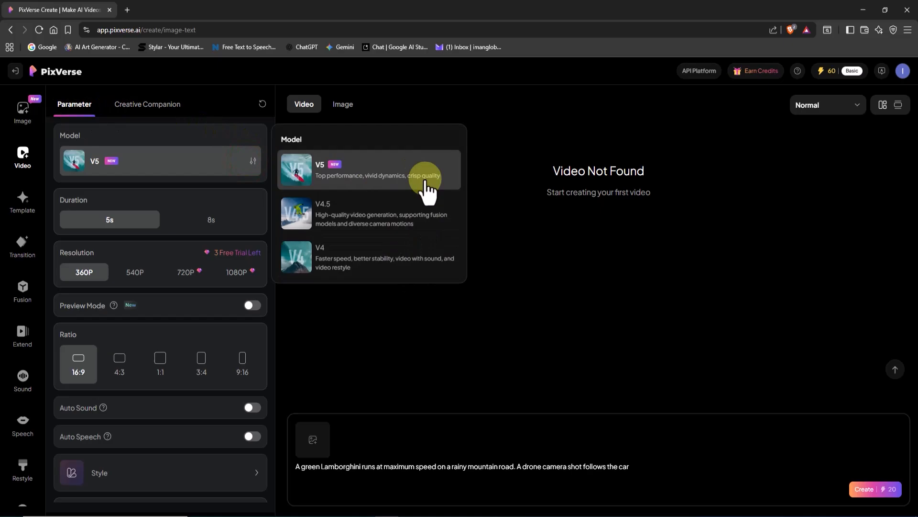
pyautogui.moveTo(429, 258)
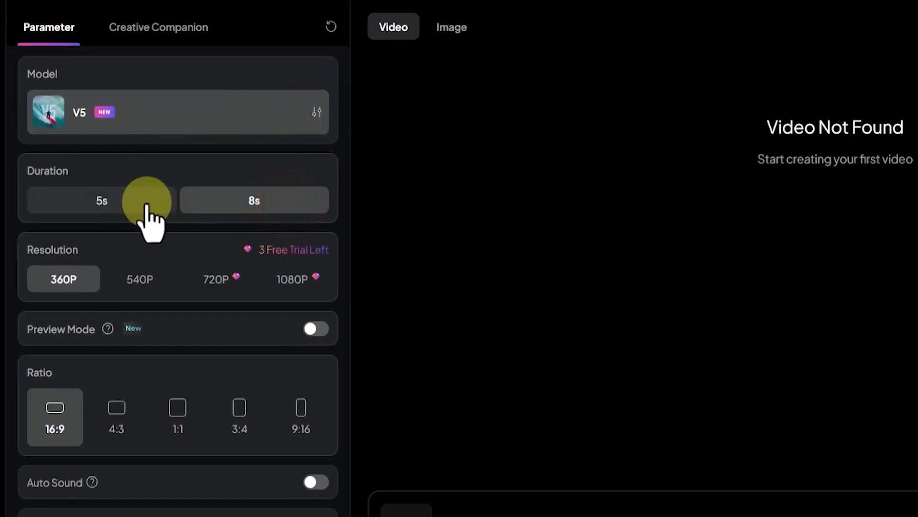
pyautogui.click(101, 201)
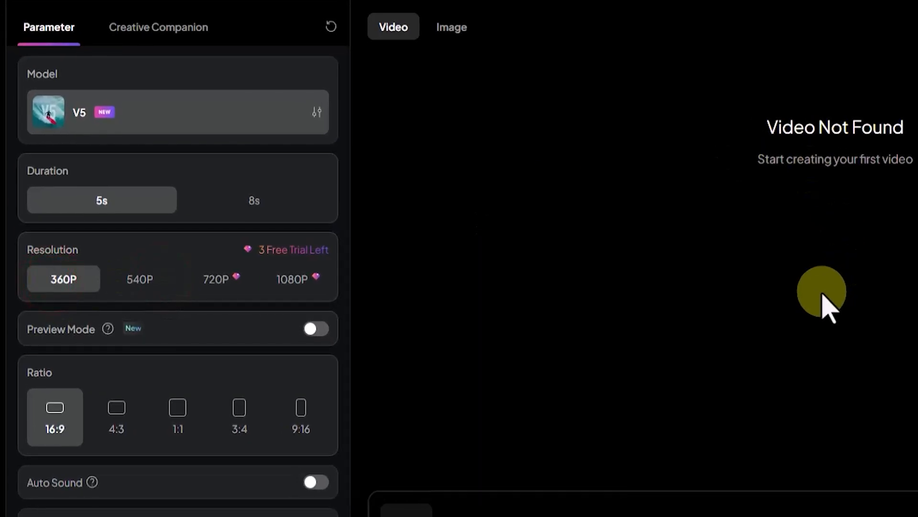
pyautogui.click(314, 329)
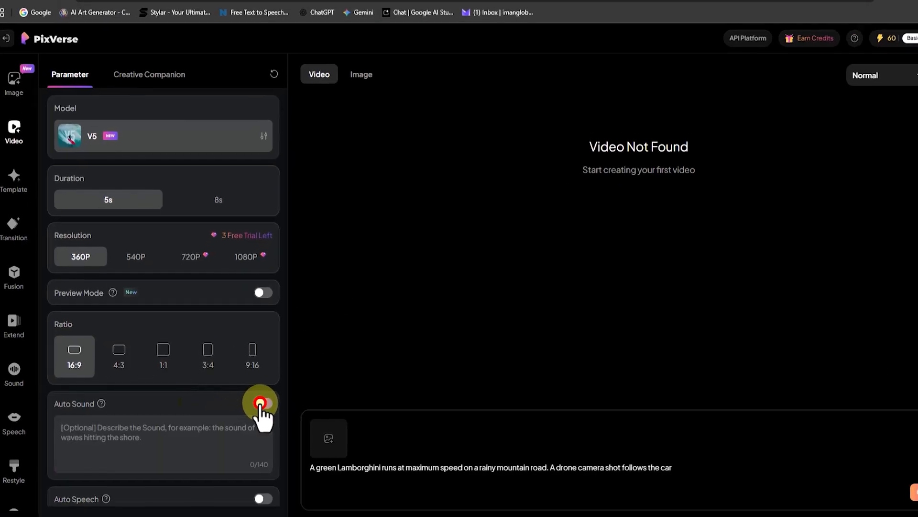
# Try the Auto Sound option and its sound description, then leave it off
pyautogui.click(260, 403)
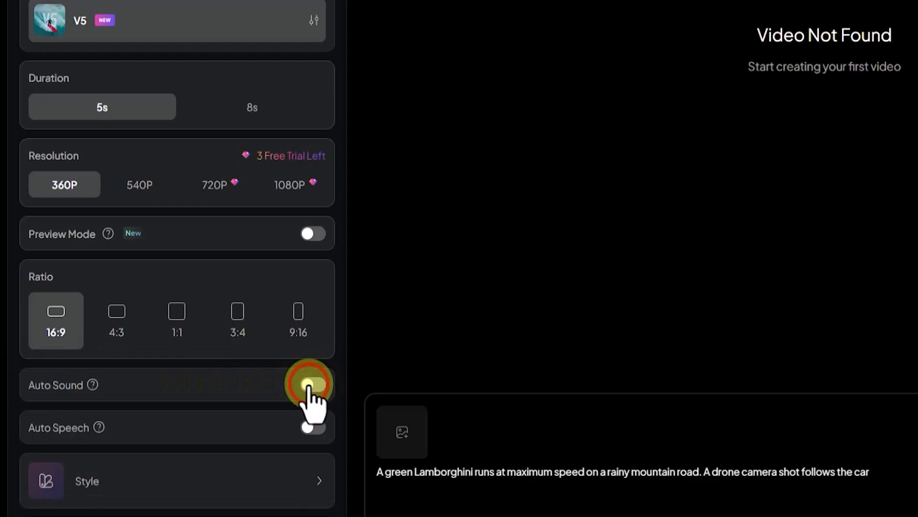
pyautogui.click(310, 382)
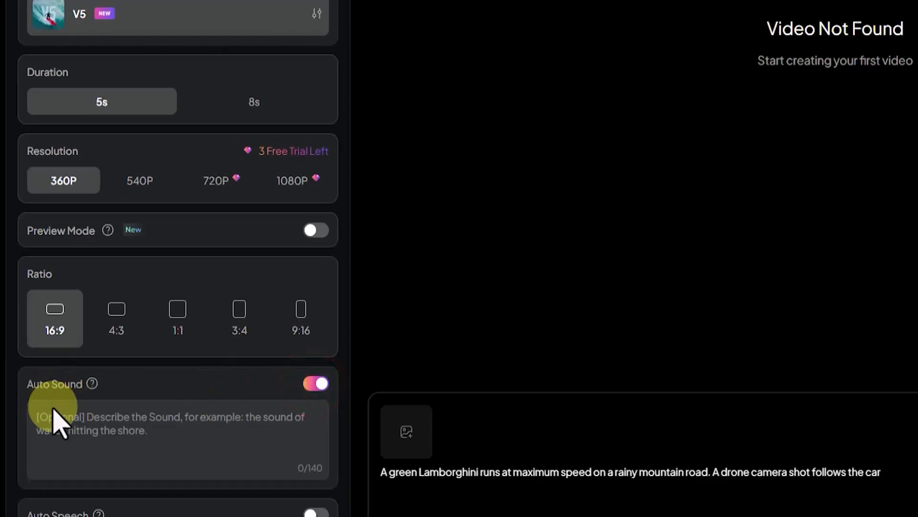
pyautogui.moveTo(214, 443)
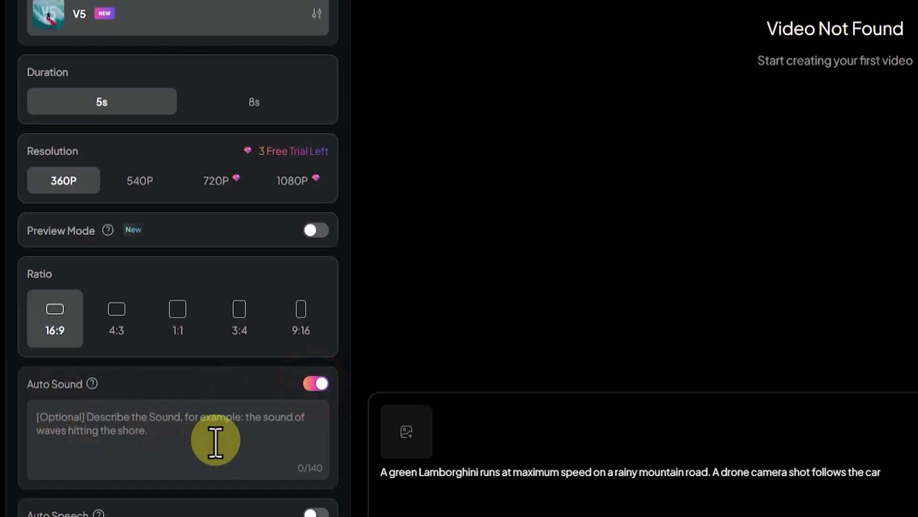
pyautogui.click(317, 383)
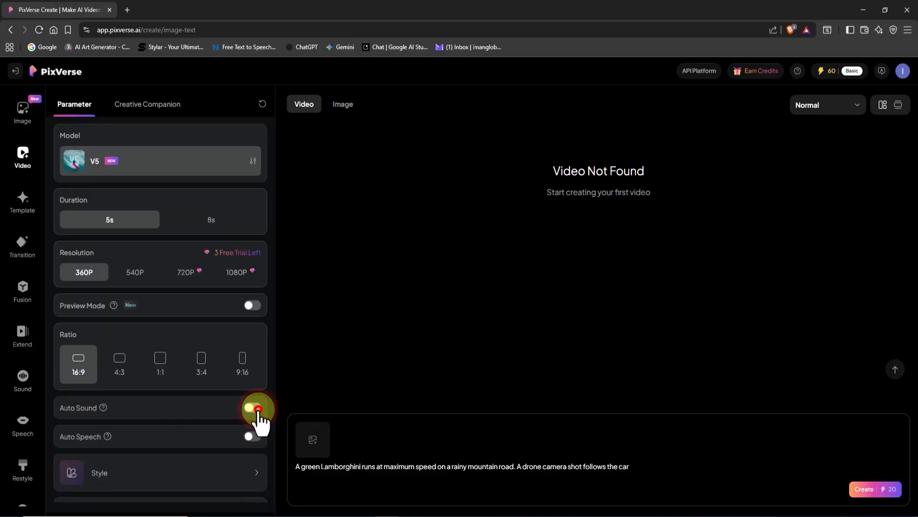
pyautogui.click(252, 407)
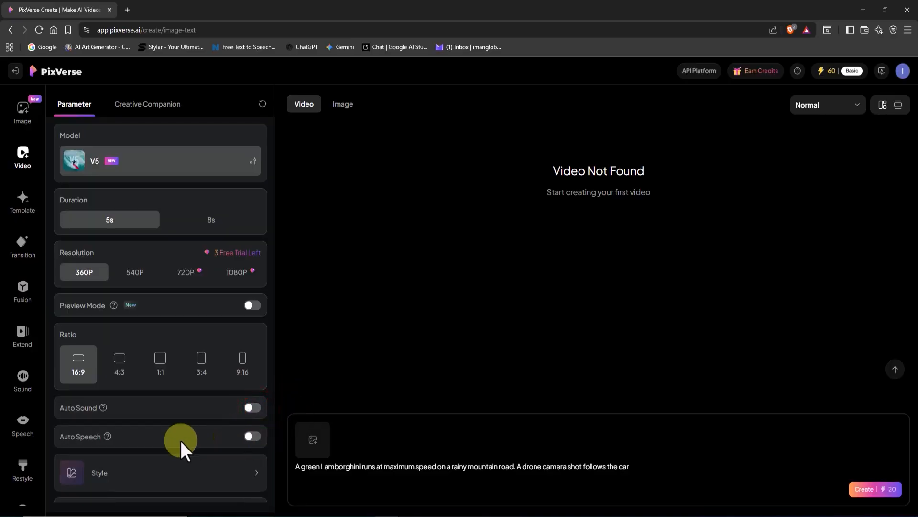
# Toggle Auto Speech on and back off so the clip costs 20 credits
pyautogui.click(252, 436)
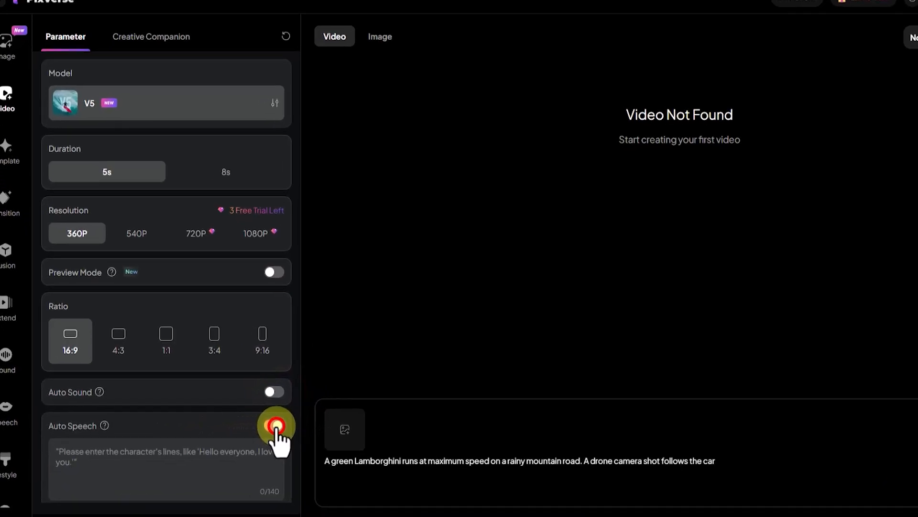
pyautogui.click(277, 425)
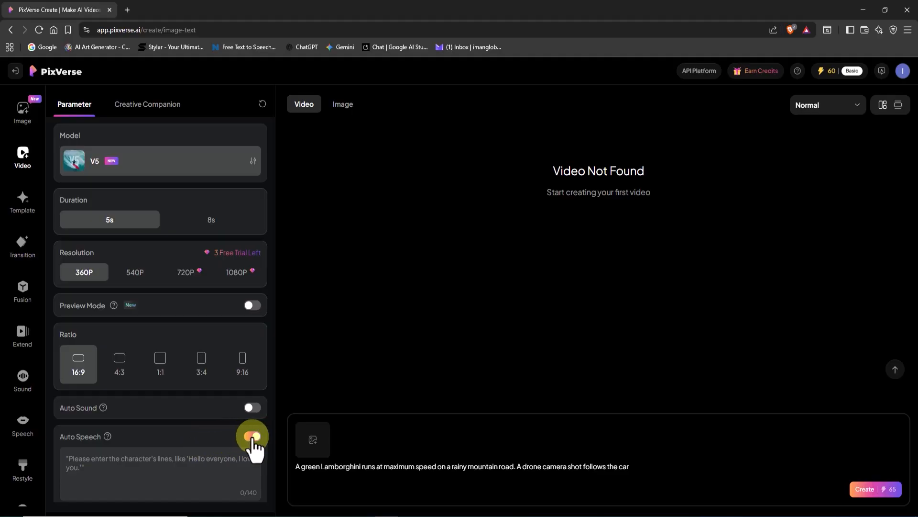
pyautogui.click(252, 437)
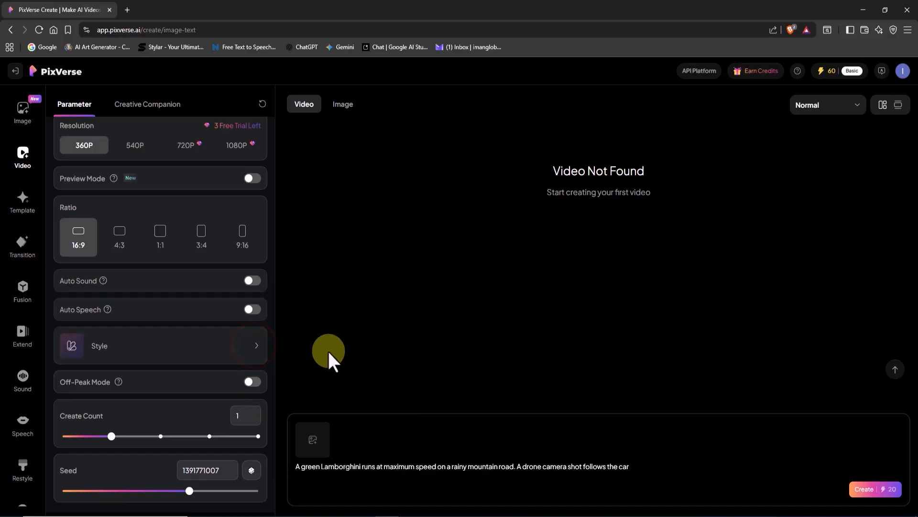
pyautogui.click(252, 382)
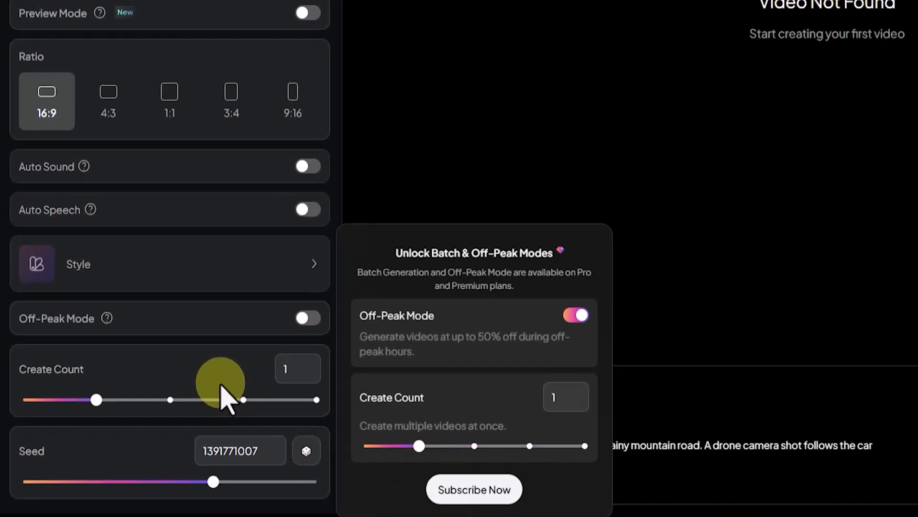
pyautogui.moveTo(419, 446); pyautogui.dragTo(530, 446)
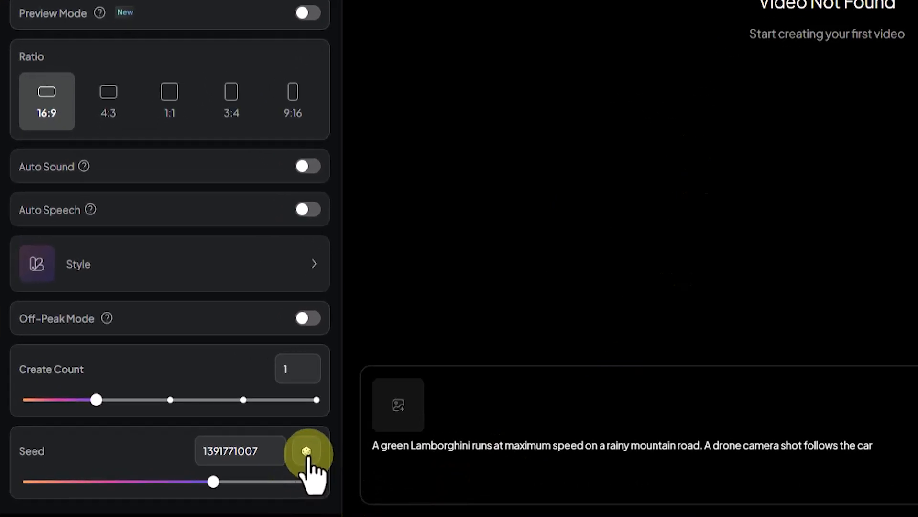
pyautogui.moveTo(56, 460)
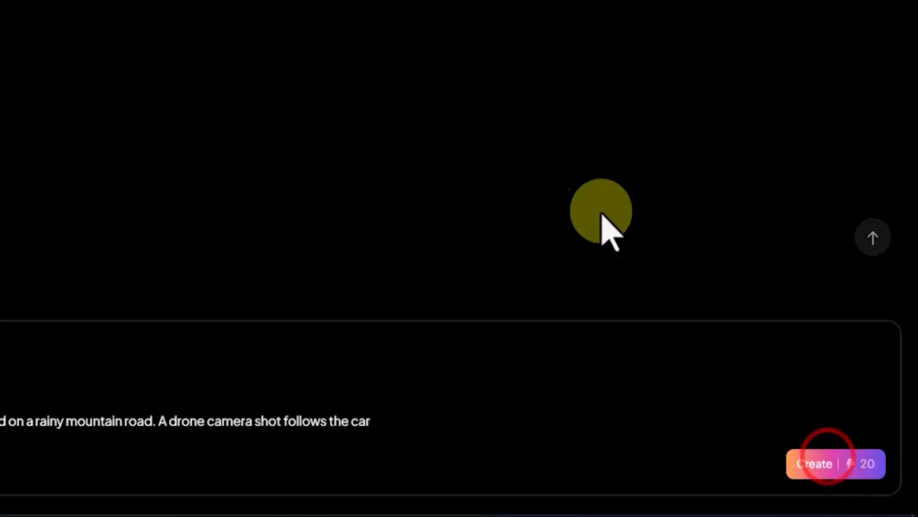
# Generate the green Lamborghini clip and view it in its detail page
pyautogui.click(814, 463)
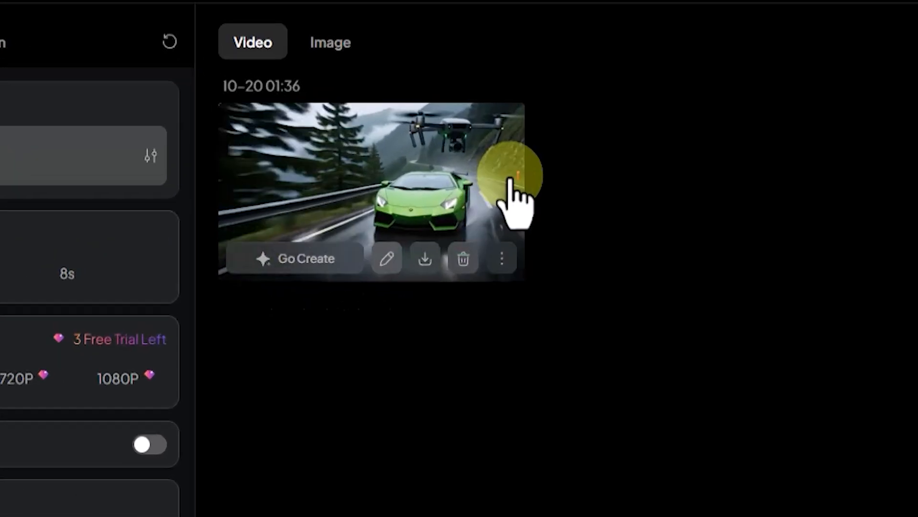
pyautogui.click(427, 258)
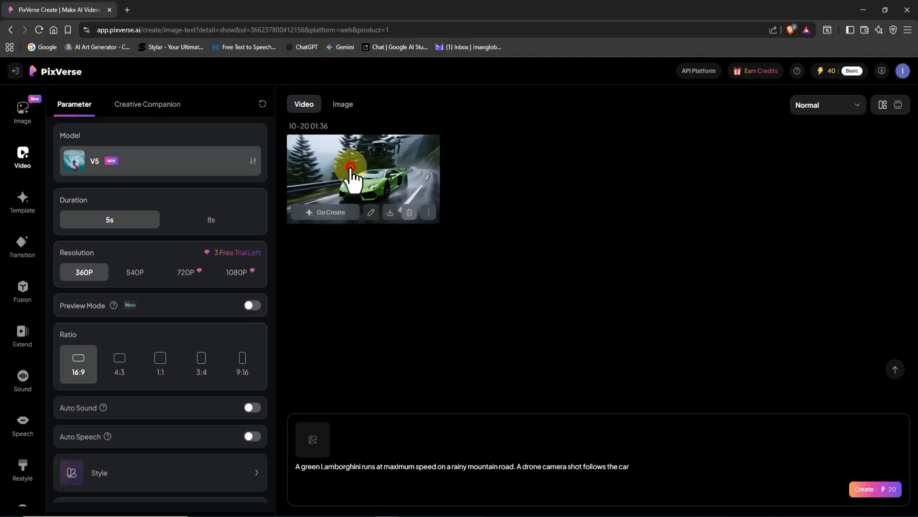
pyautogui.click(350, 176)
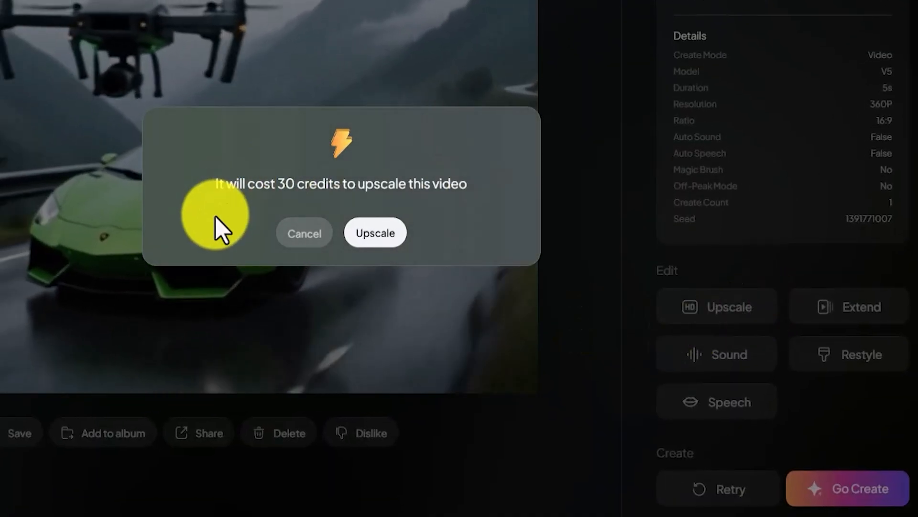
pyautogui.moveTo(432, 257)
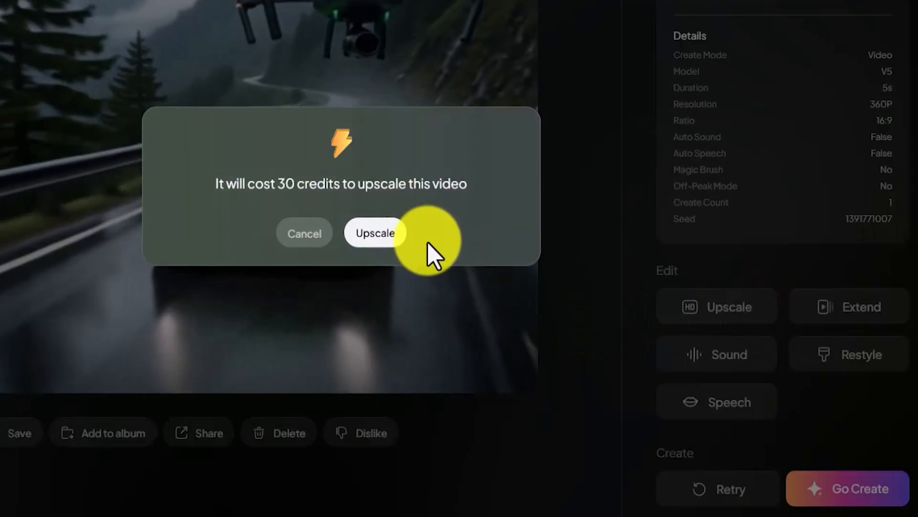
# Confirm upscaling the Lamborghini video for 30 credits
pyautogui.click(388, 240)
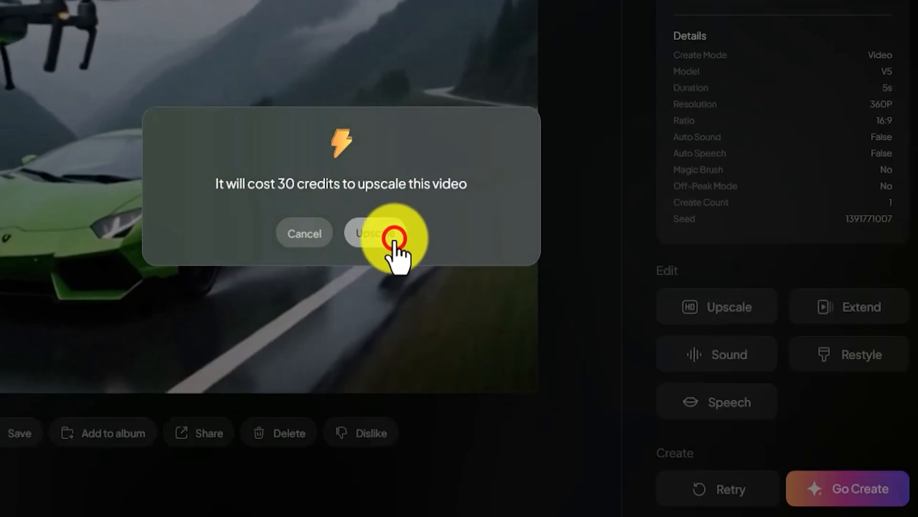
pyautogui.click(392, 238)
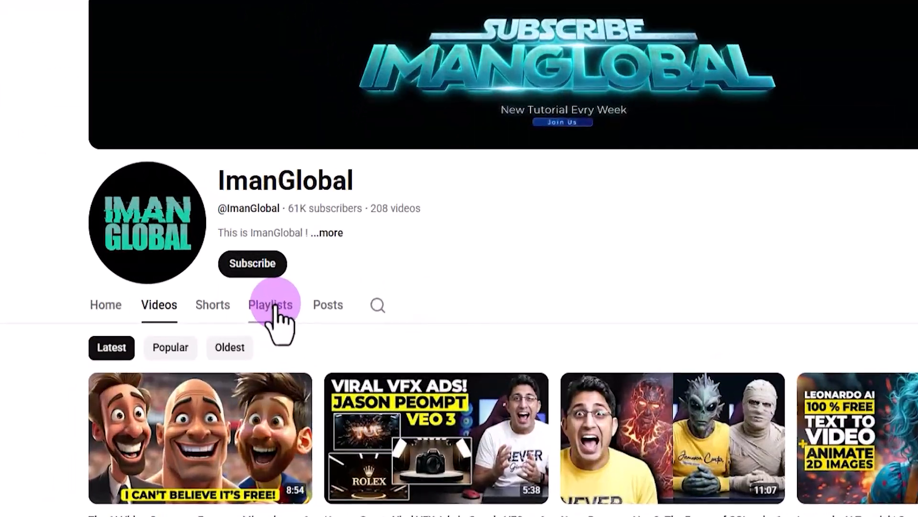
pyautogui.click(271, 305)
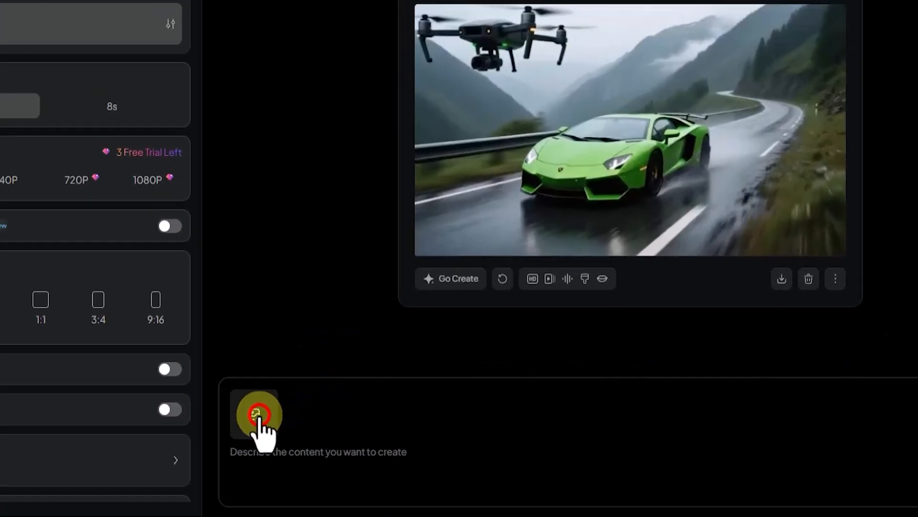
# Attach the green-haired steampunk portrait as the start image, cropped to cover the whole picture
pyautogui.click(257, 417)
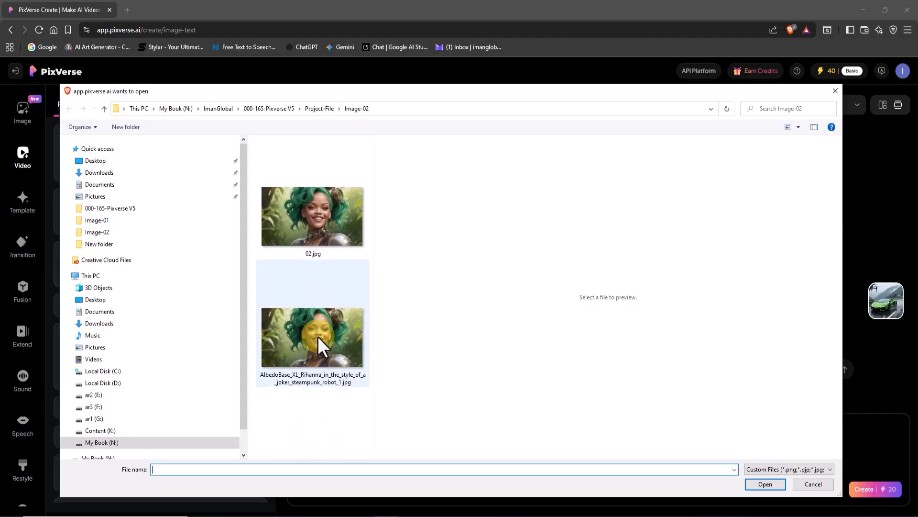
pyautogui.click(313, 338)
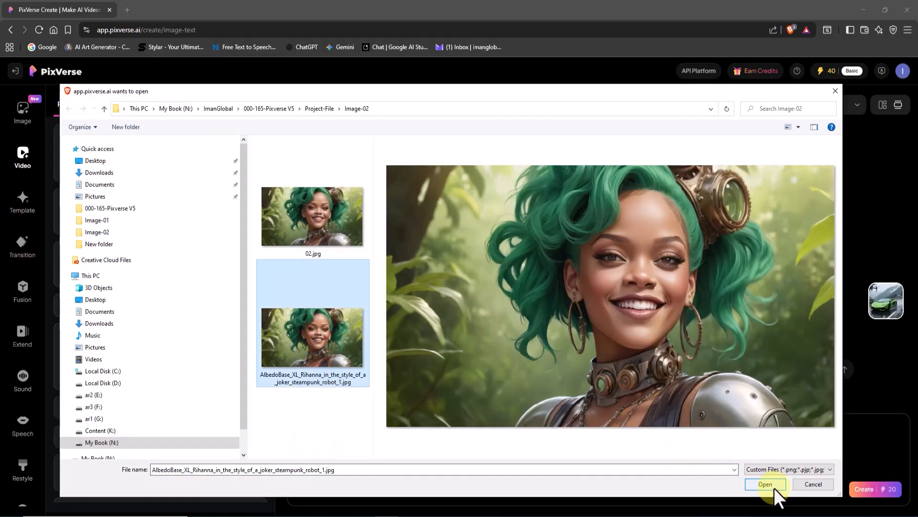
pyautogui.click(765, 484)
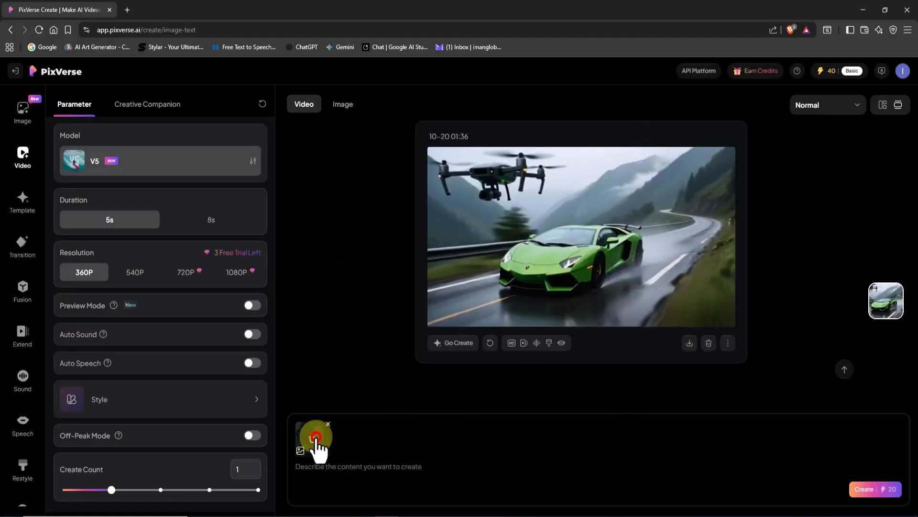
pyautogui.click(312, 439)
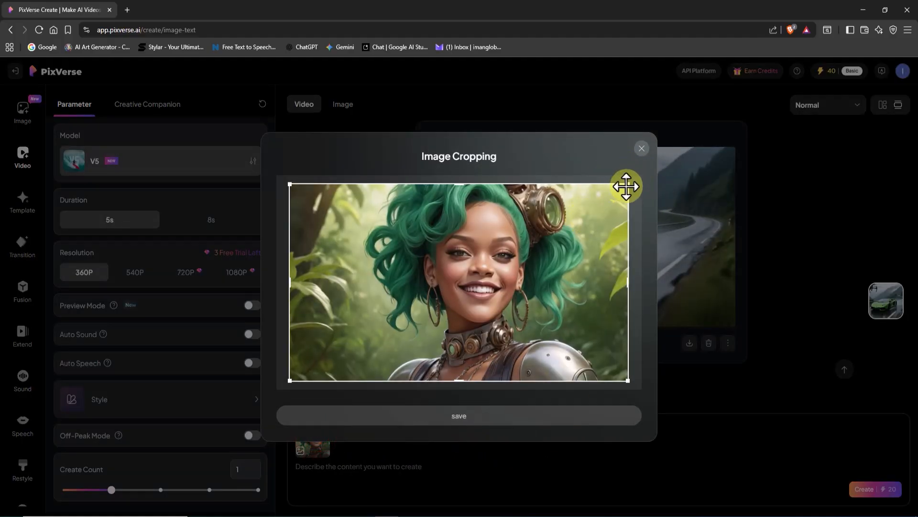
pyautogui.moveTo(626, 185); pyautogui.dragTo(599, 269)
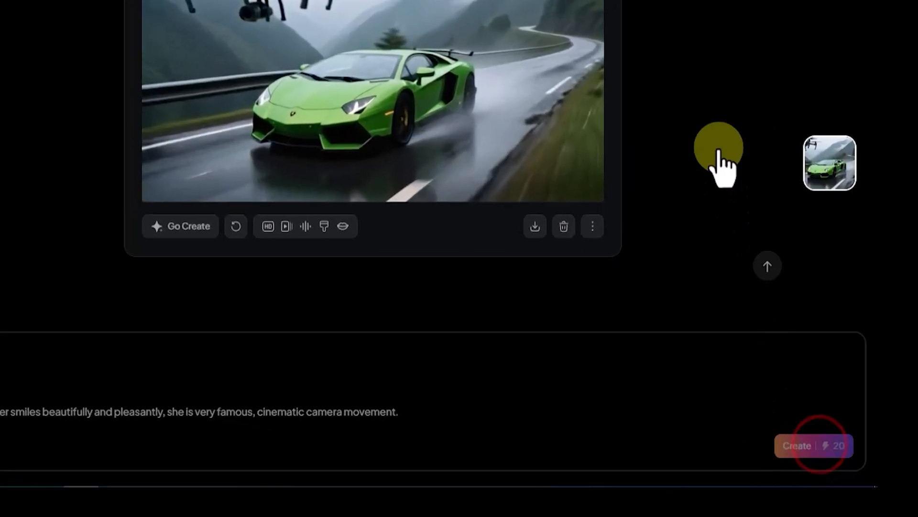
# Generate the smiling steampunk woman video and show its Watermarked and Watermark-free download options
pyautogui.click(807, 445)
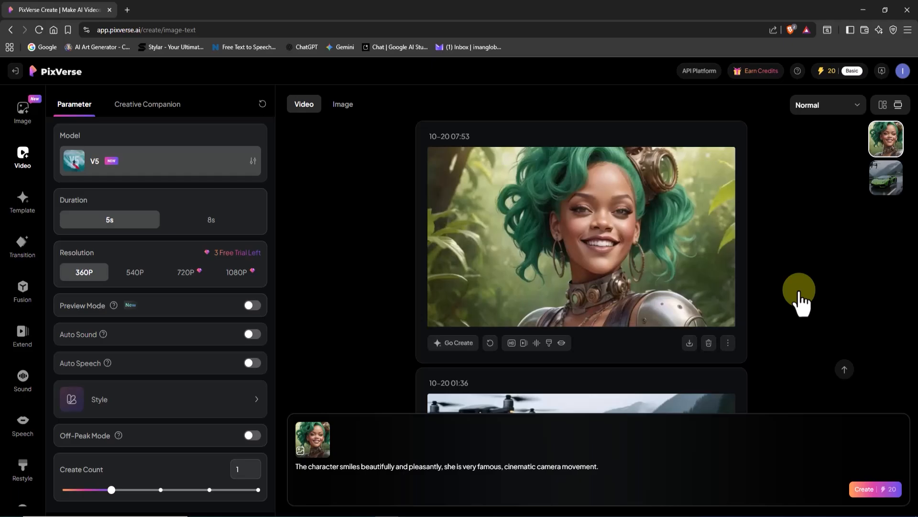
pyautogui.click(581, 238)
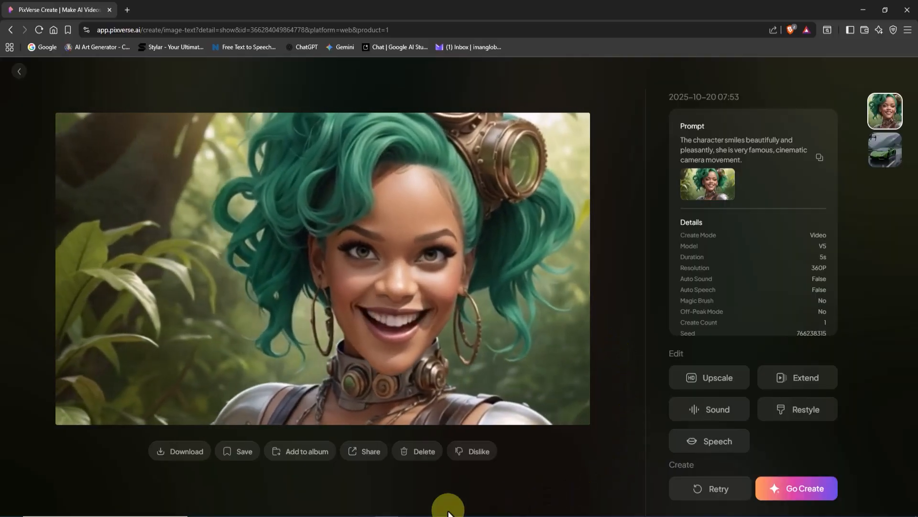
pyautogui.click(180, 452)
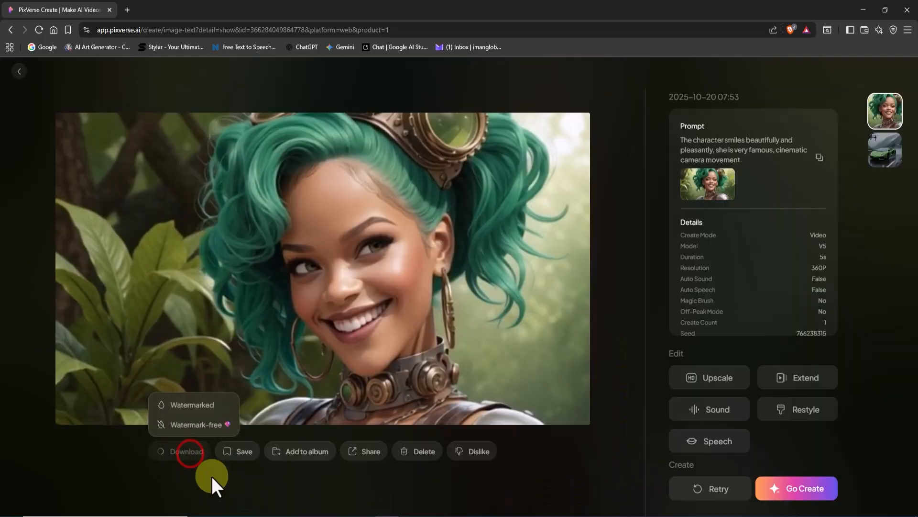